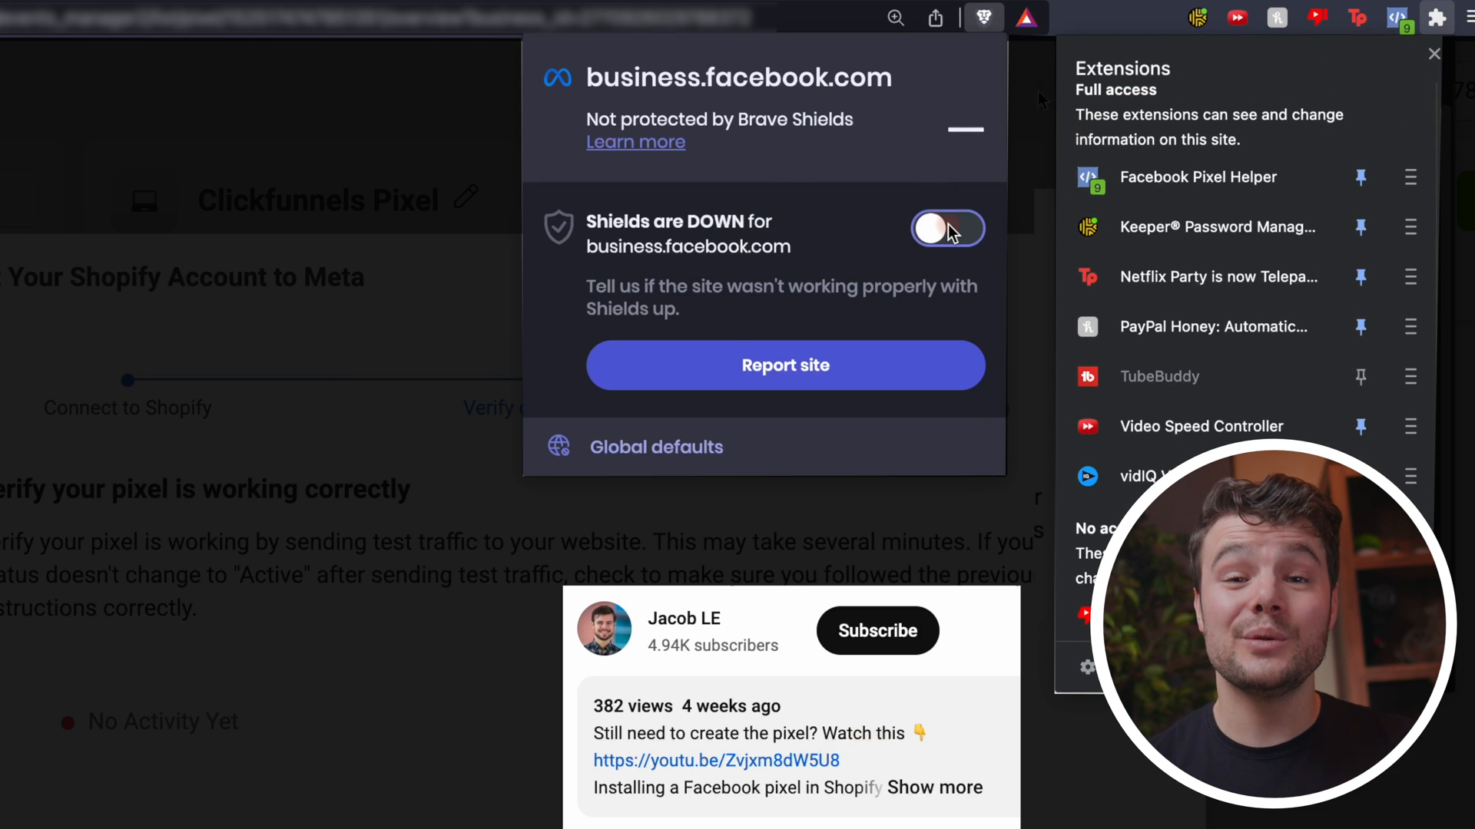
Switch to the jacob-le.com homepage tab
{"action": "left_click", "coordinate": [947, 229]}
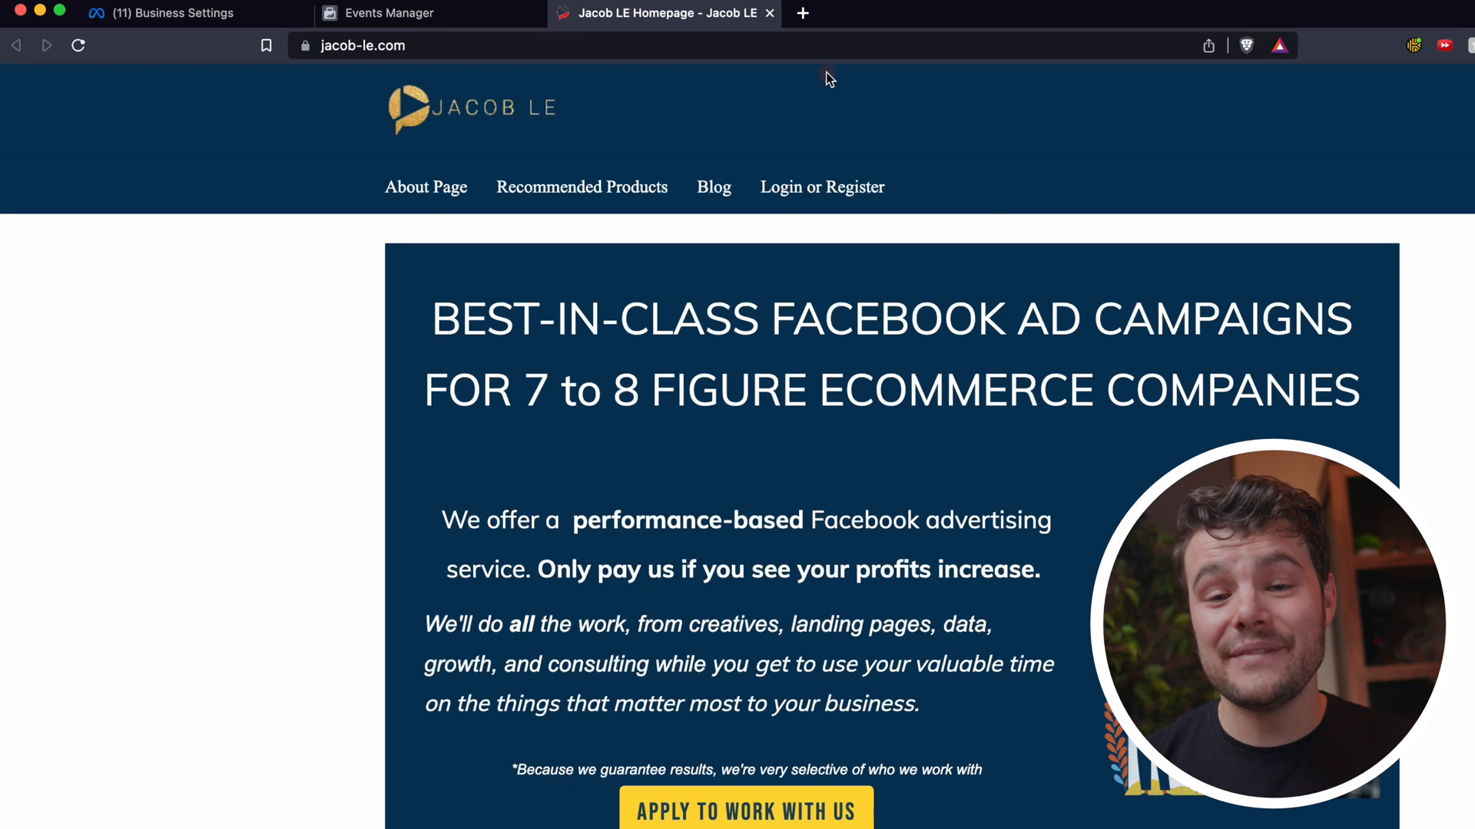
{"action": "mouse_move", "coordinate": [488, 104]}
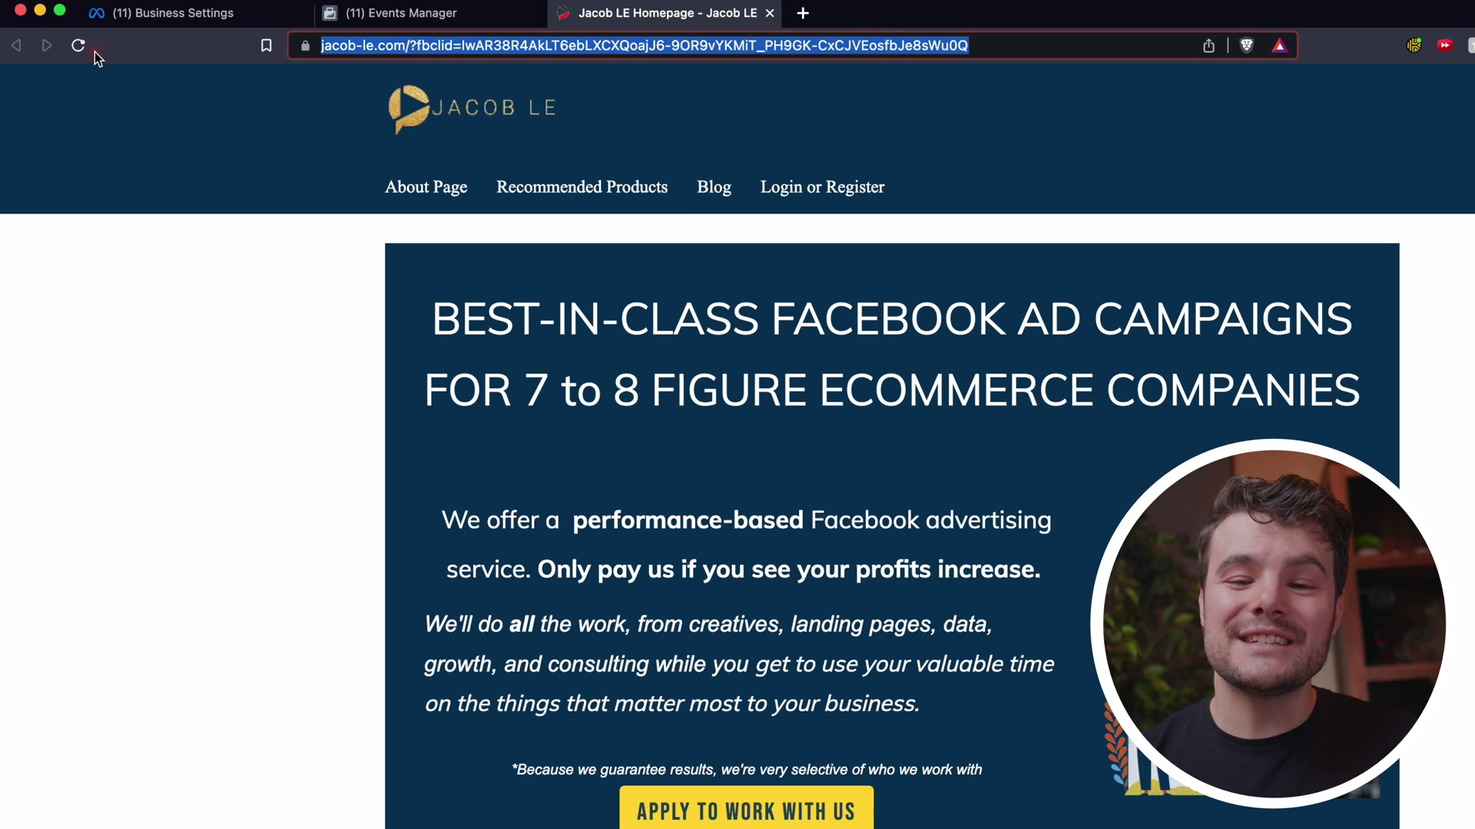
Reload jacob-le.com to send test traffic, then start a new tab
{"action": "left_click", "coordinate": [75, 45]}
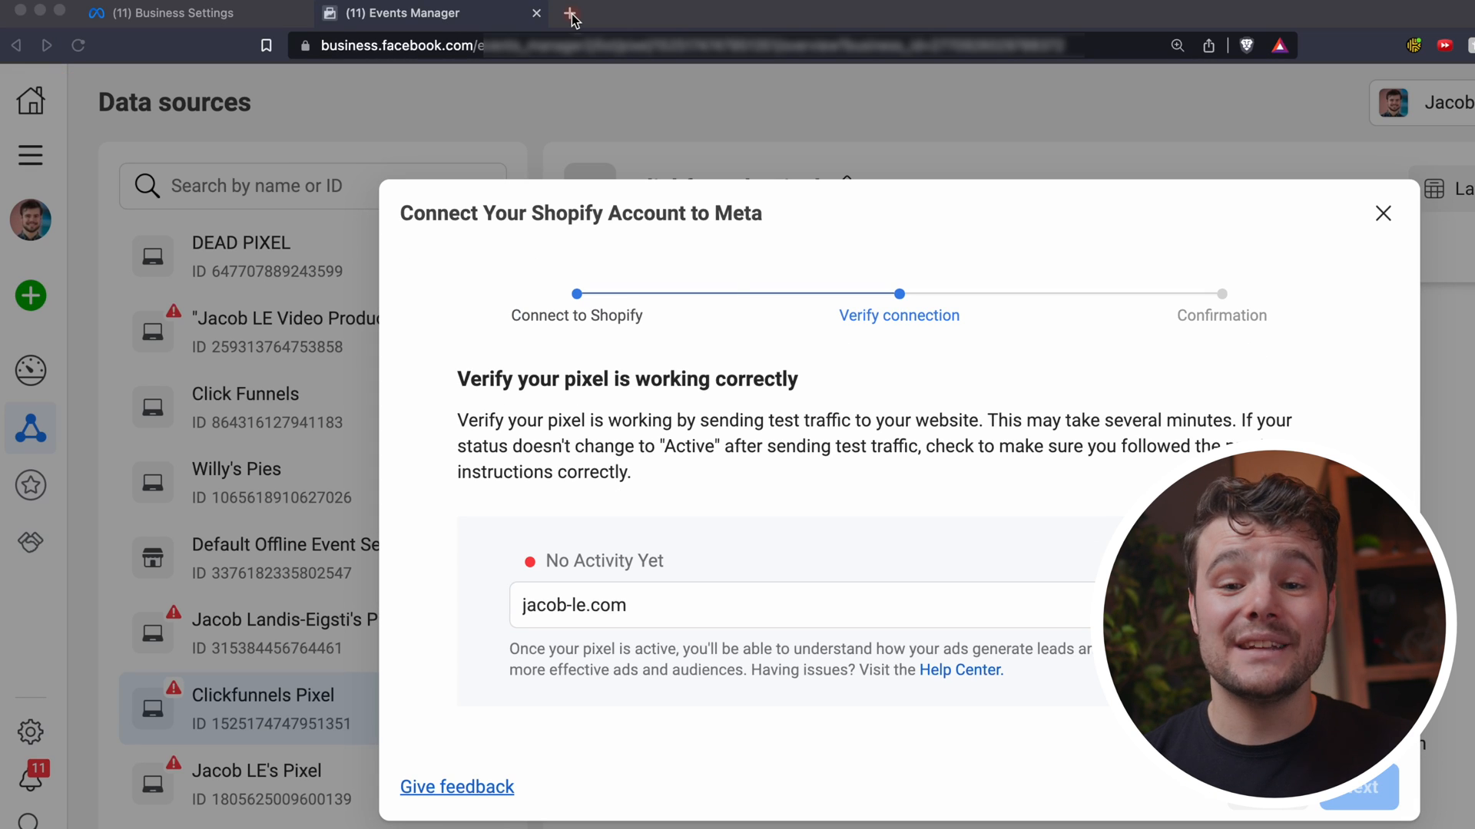
{"action": "left_click", "coordinate": [565, 13]}
{"action": "type", "text": "chrome w"}
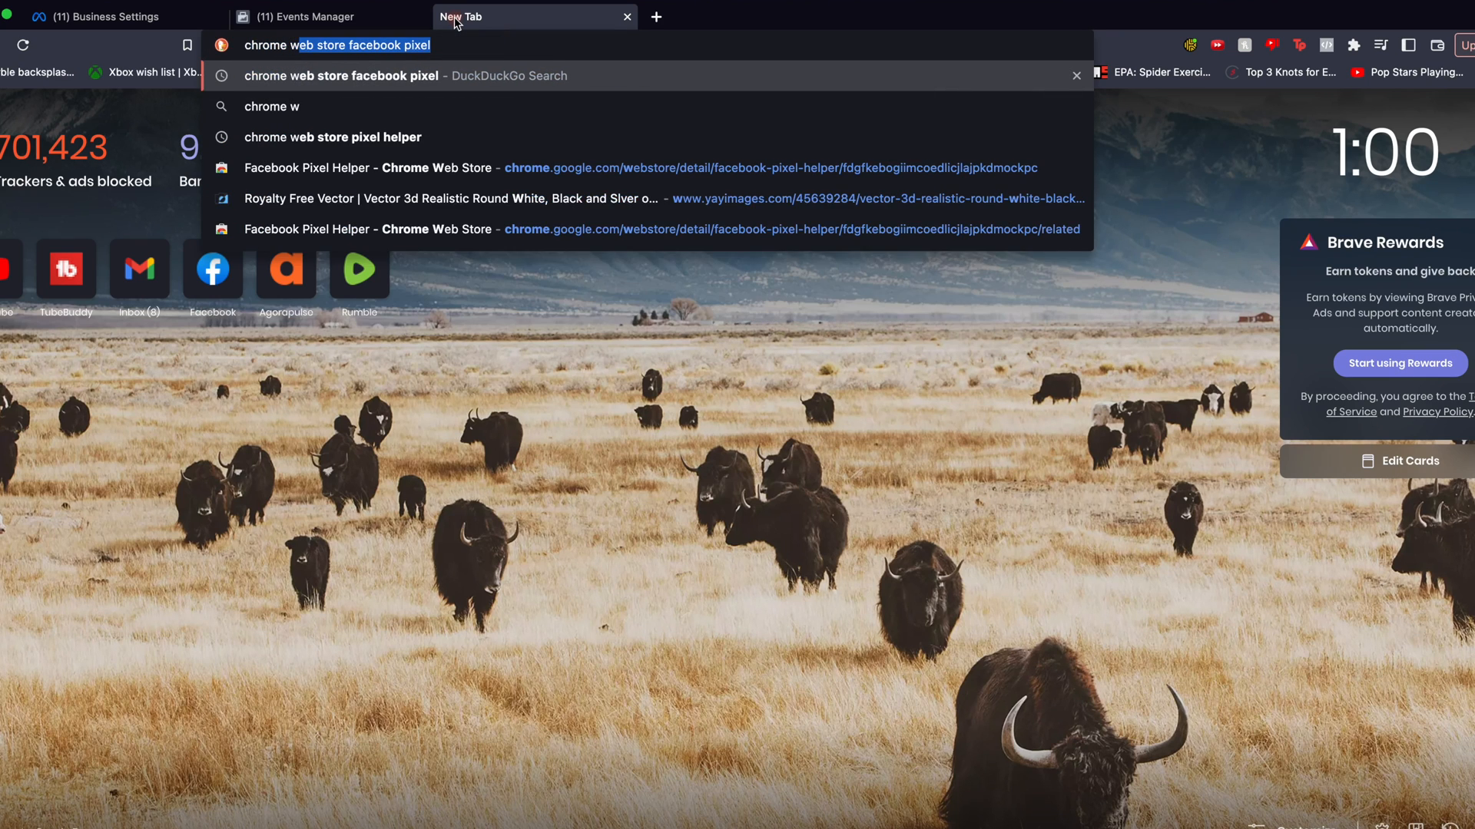
Run the 'chrome web store facebook pixel' search
{"action": "key", "text": "Enter"}
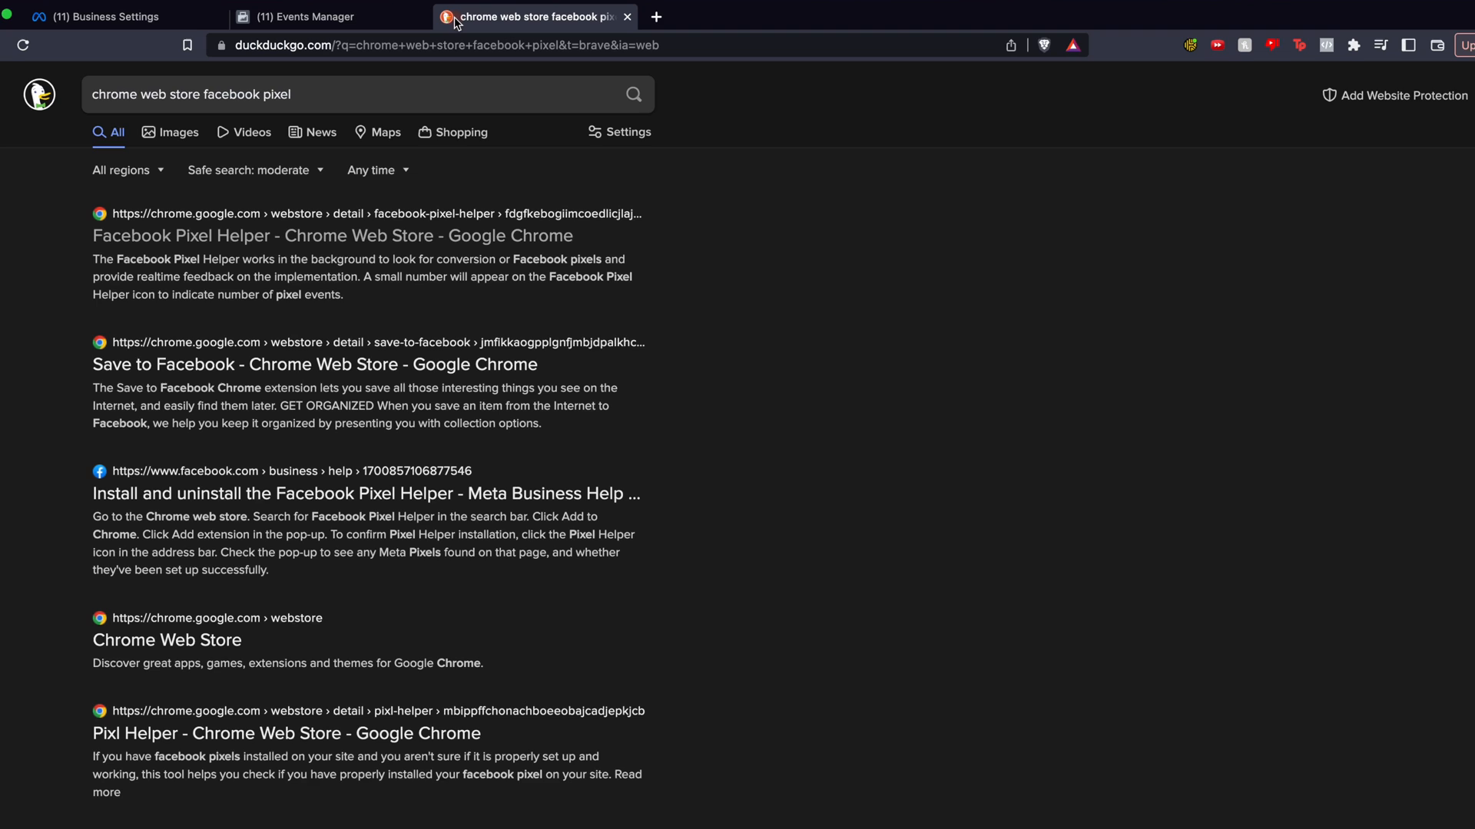
{"action": "mouse_move", "coordinate": [443, 238]}
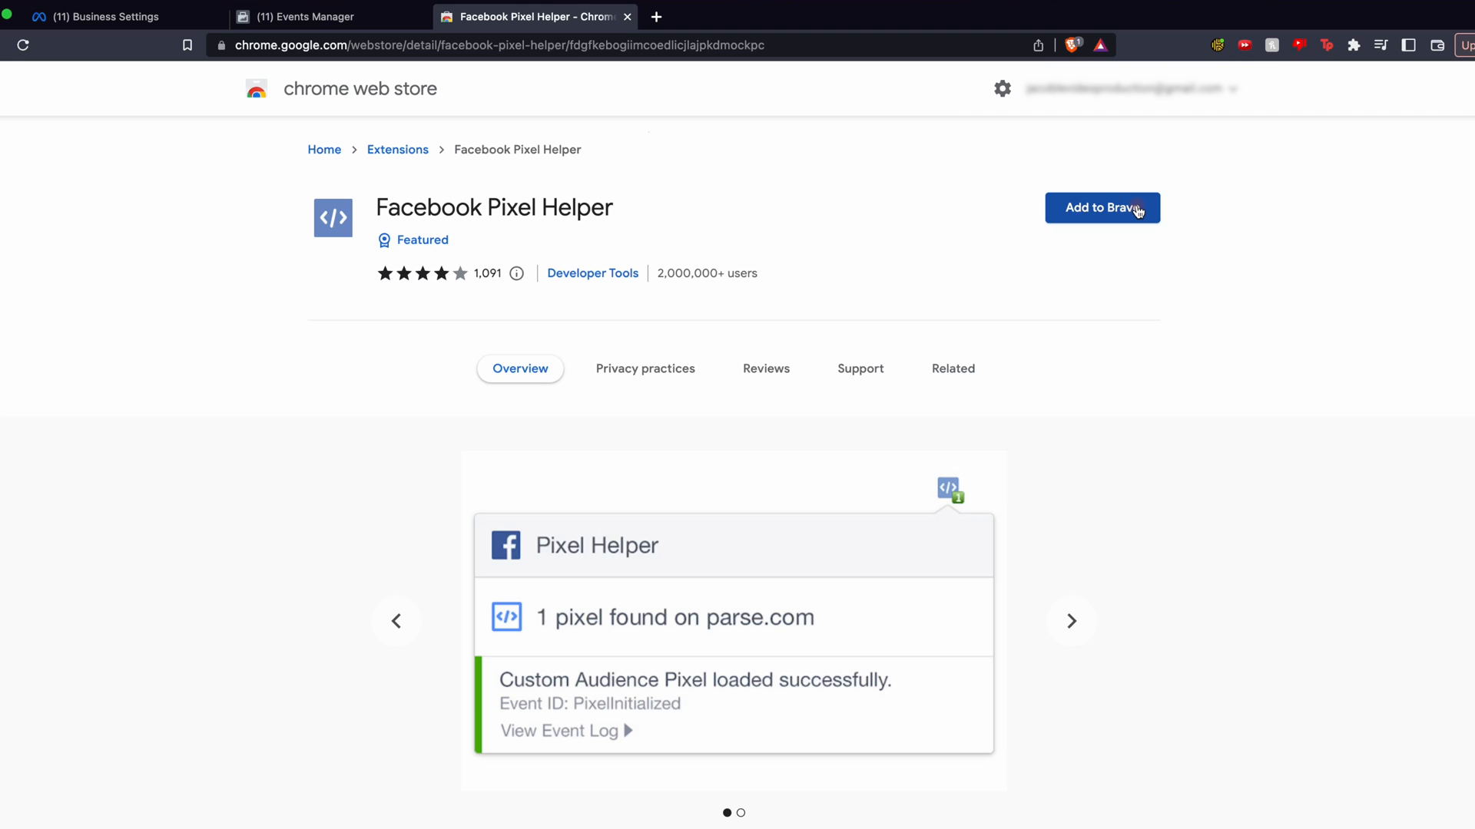
Add Facebook Pixel Helper to Brave and pin it to the toolbar
{"action": "left_click", "coordinate": [1102, 207]}
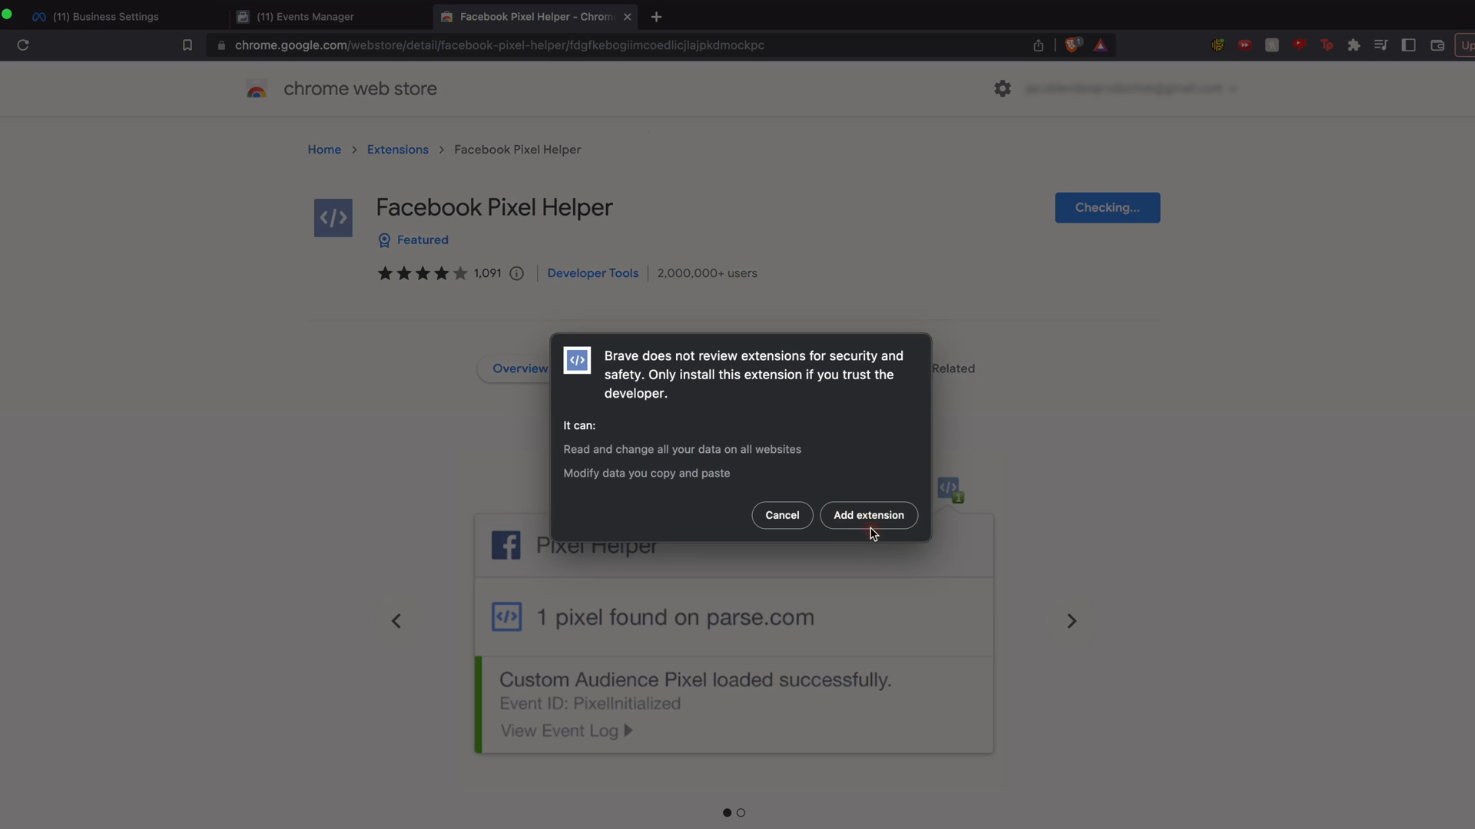
{"action": "left_click", "coordinate": [869, 515]}
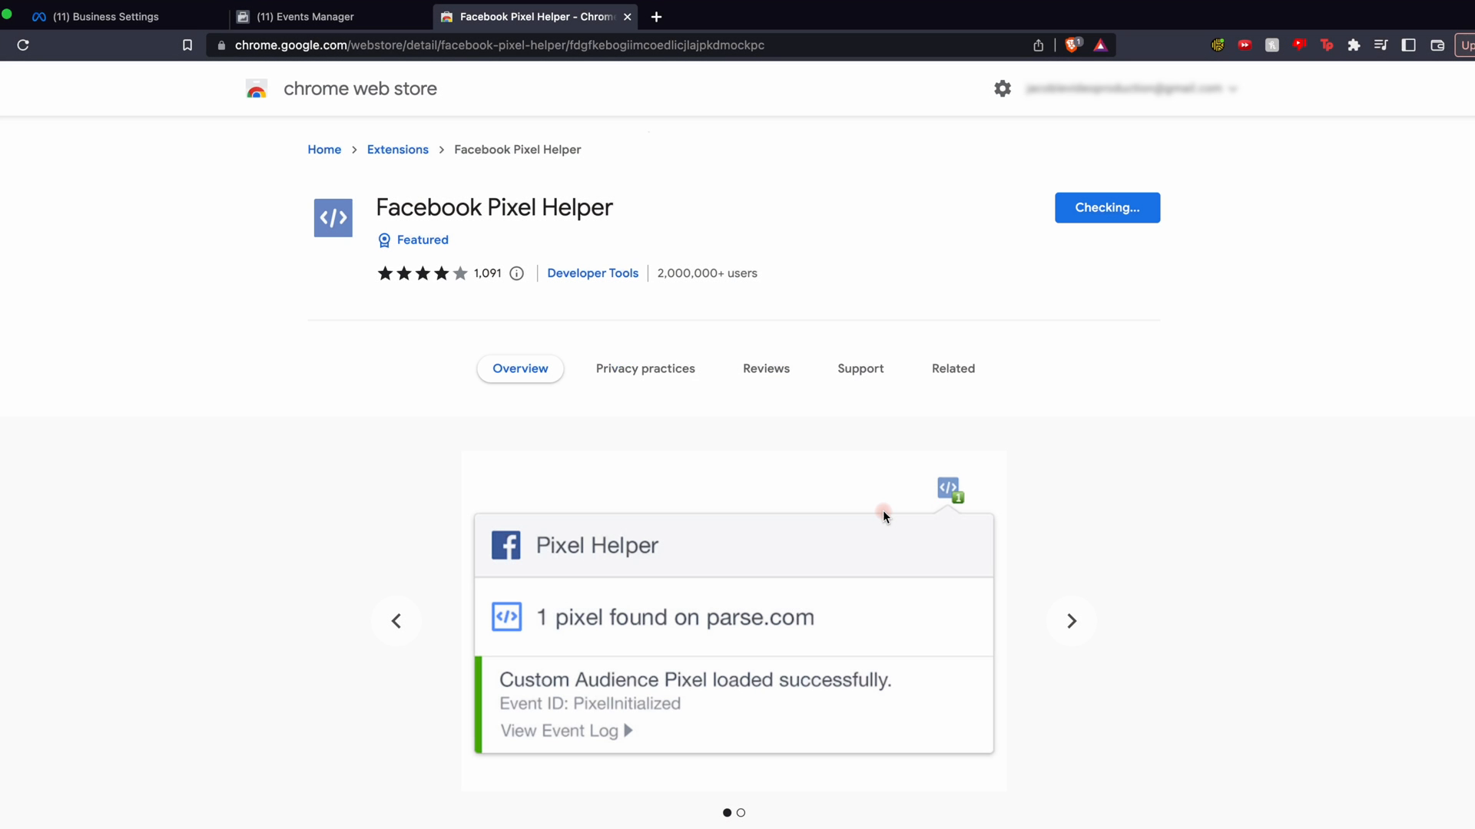
{"action": "left_click", "coordinate": [1106, 207]}
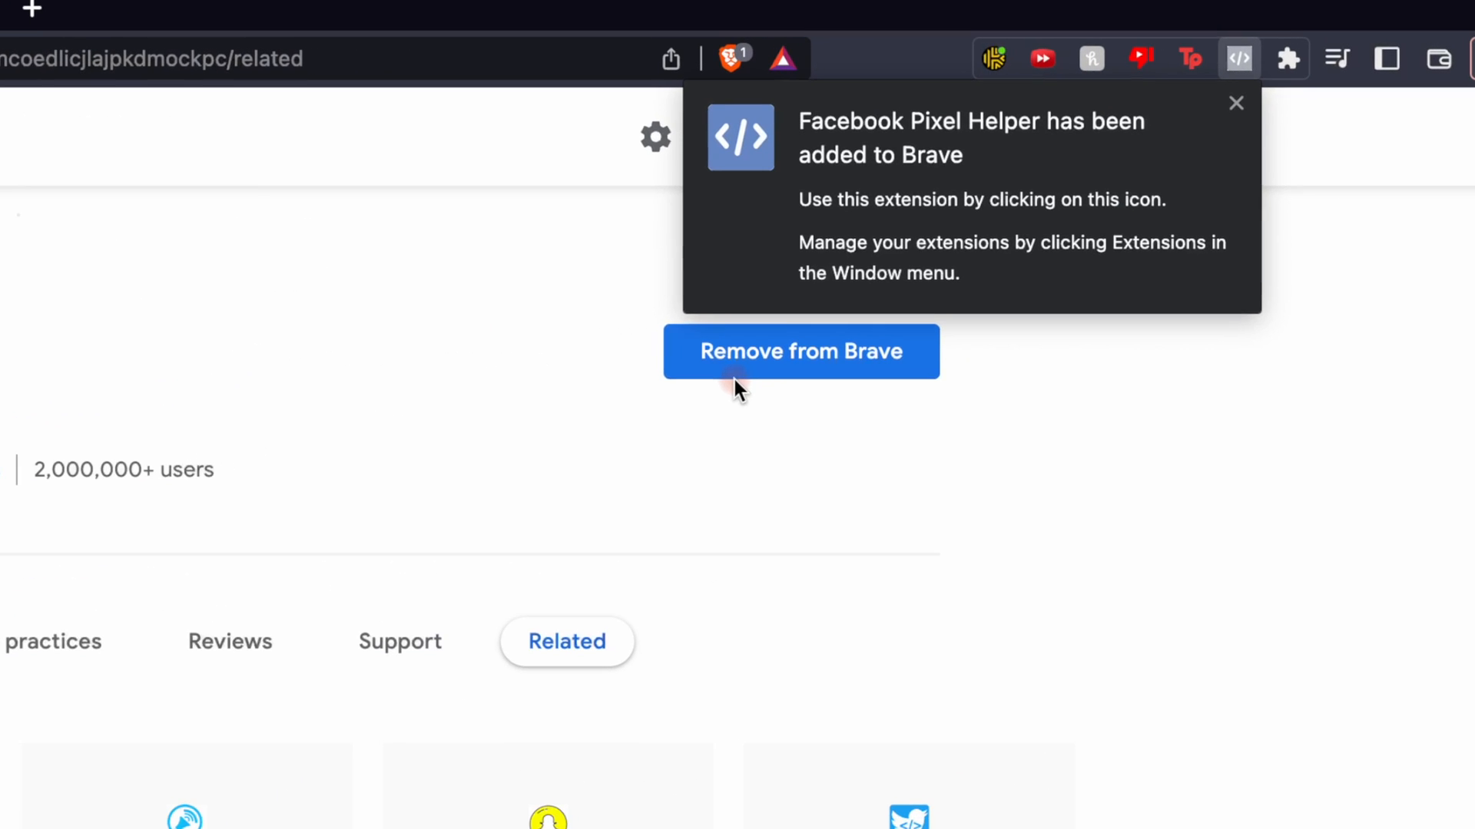
{"action": "left_click", "coordinate": [1287, 60]}
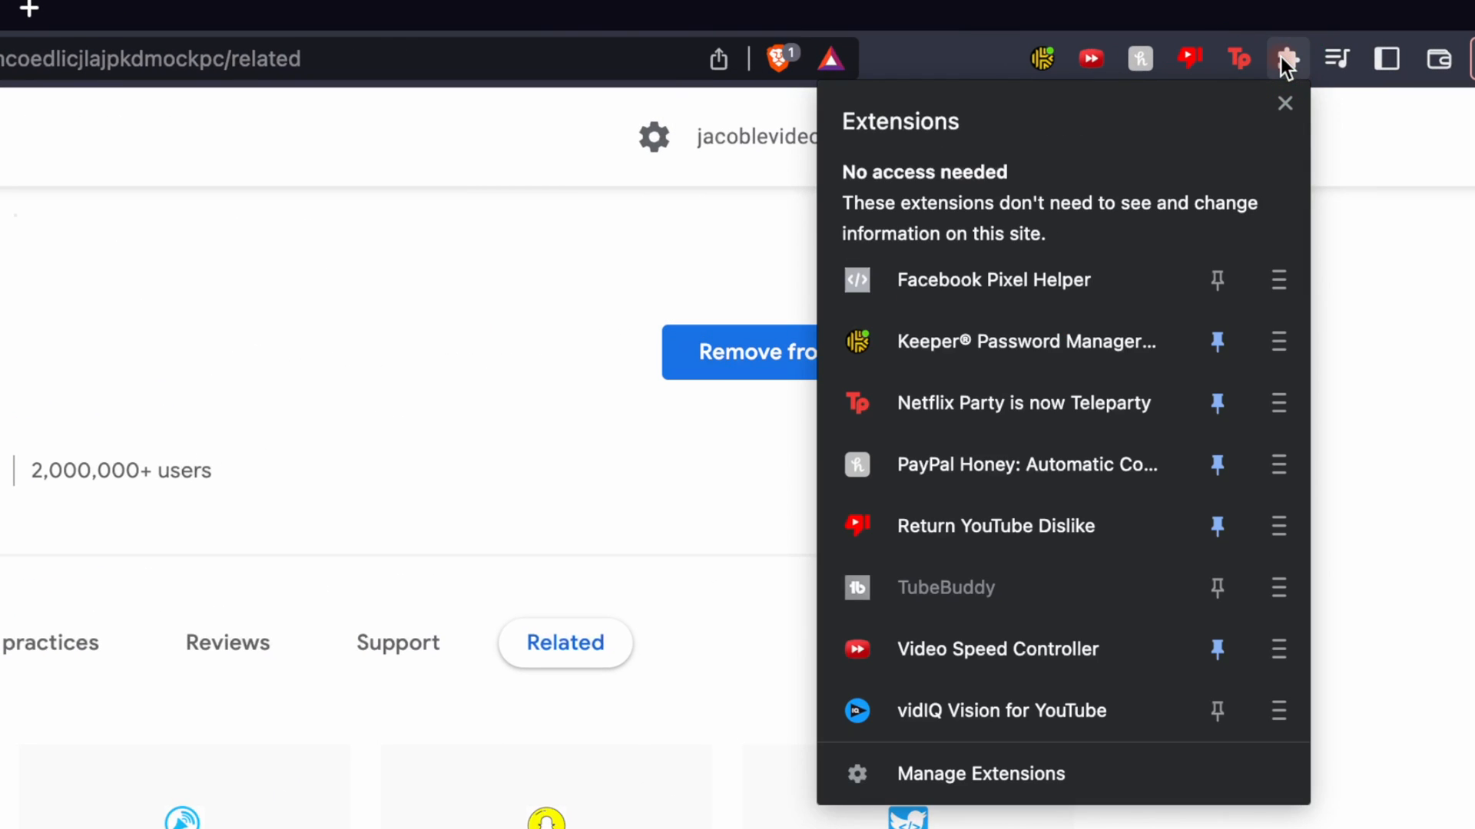
{"action": "left_click", "coordinate": [1217, 280]}
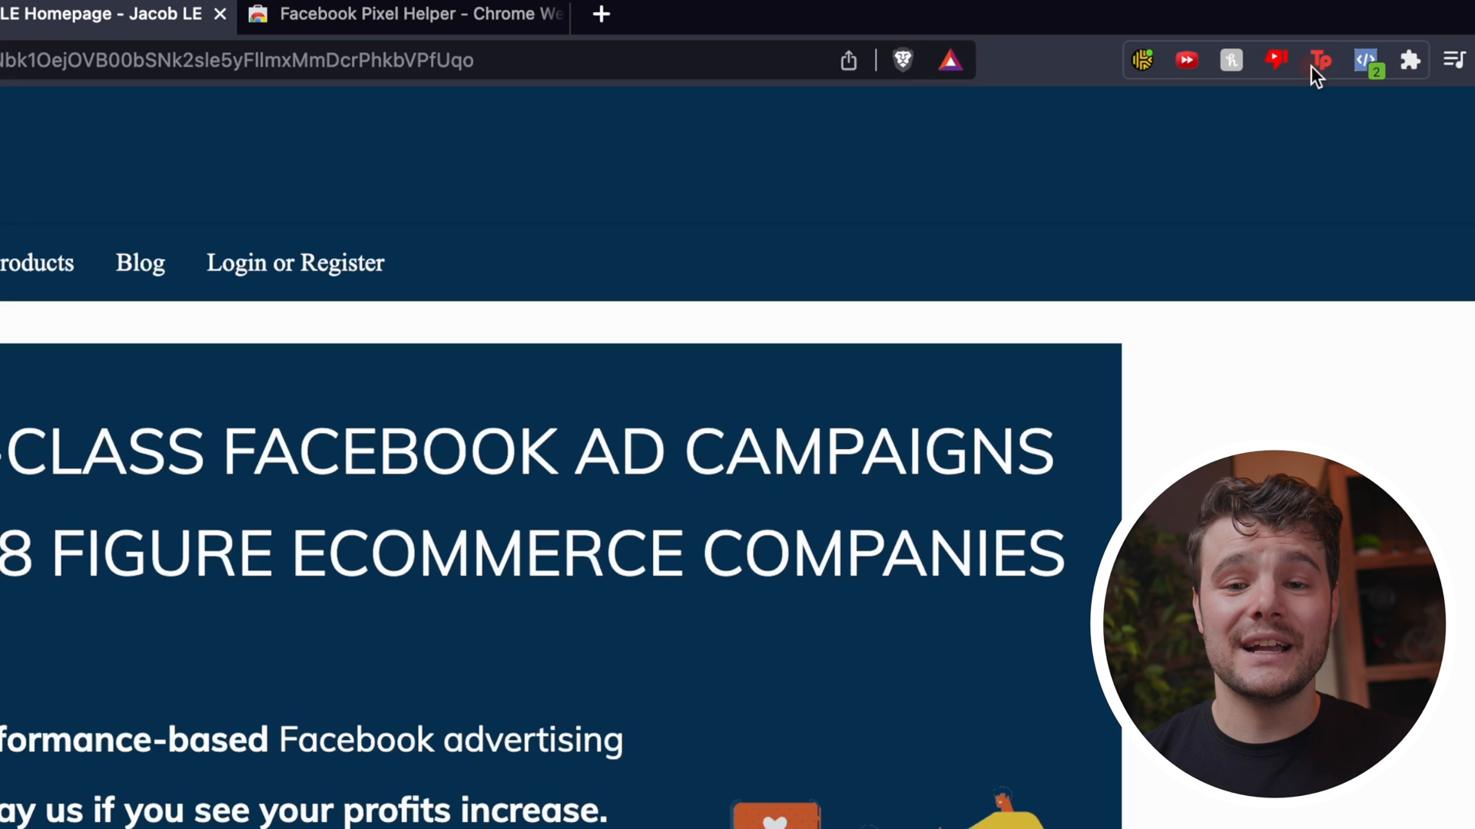
Check jacob-le.com with the Facebook Pixel Helper toolbar icon
{"action": "left_click", "coordinate": [1363, 60]}
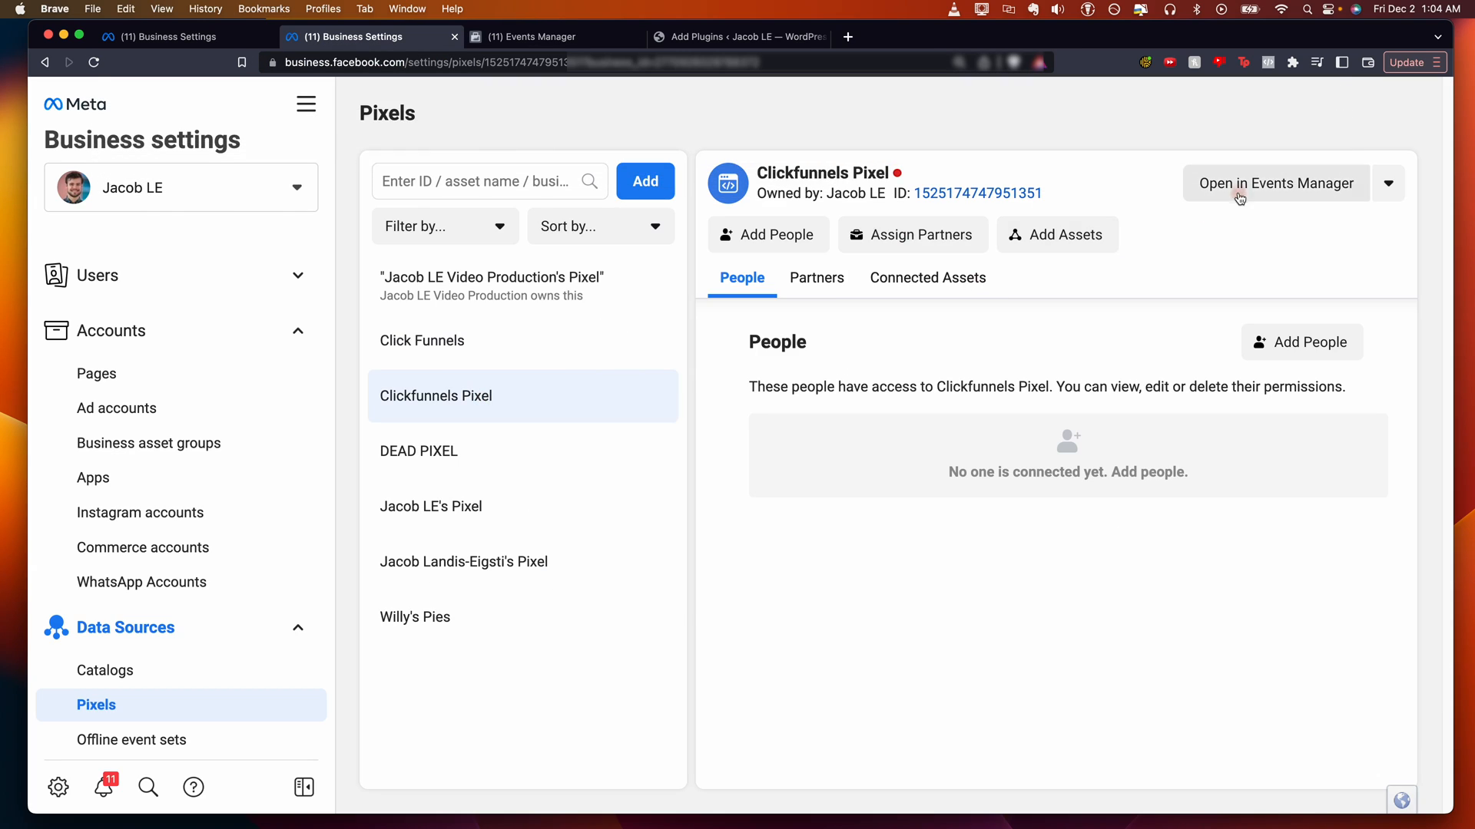
Open the Clickfunnels Pixel in Events Manager and continue its setup
{"action": "left_click", "coordinate": [1276, 183]}
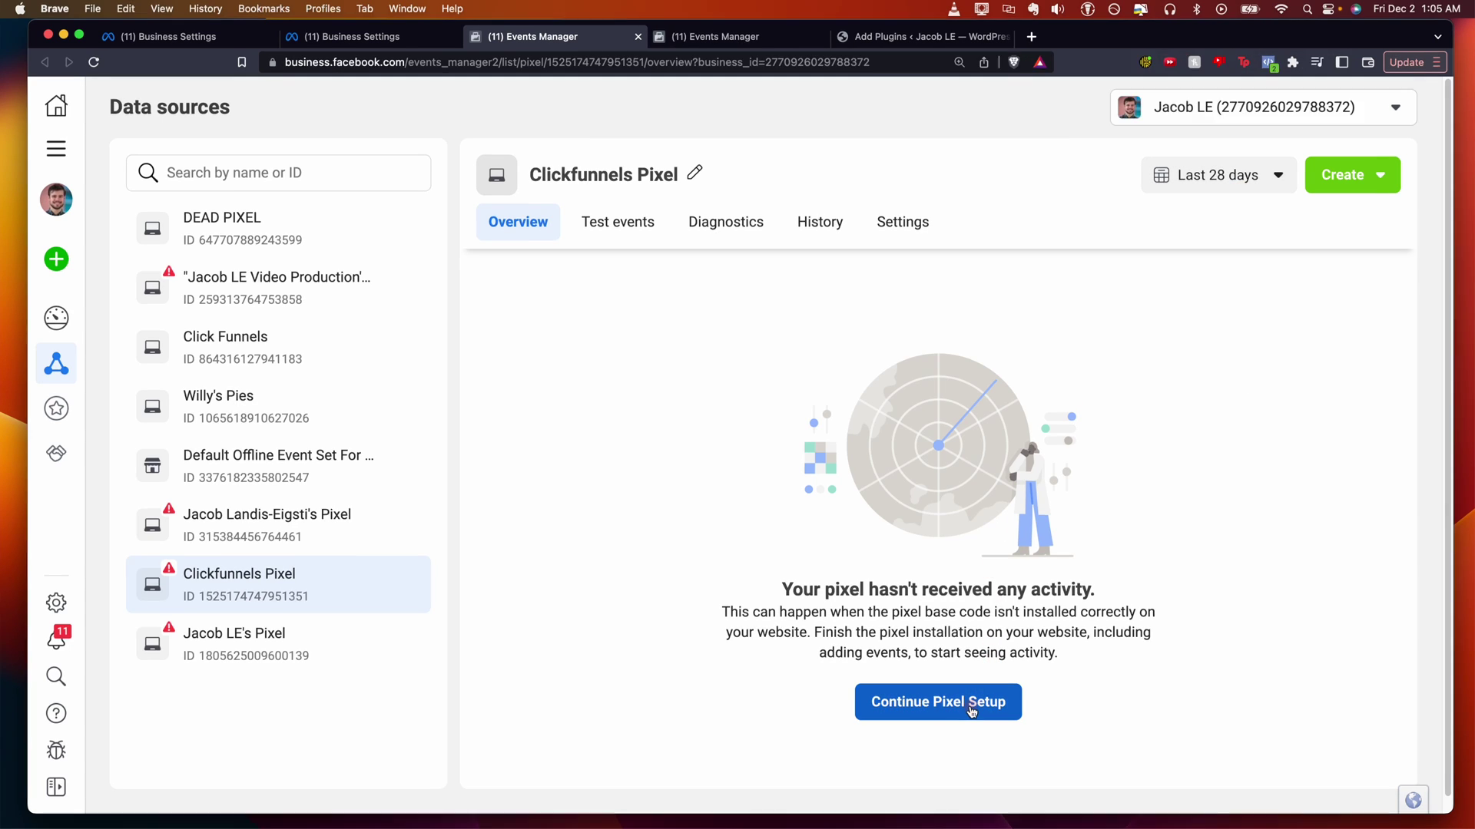
{"action": "left_click", "coordinate": [938, 702]}
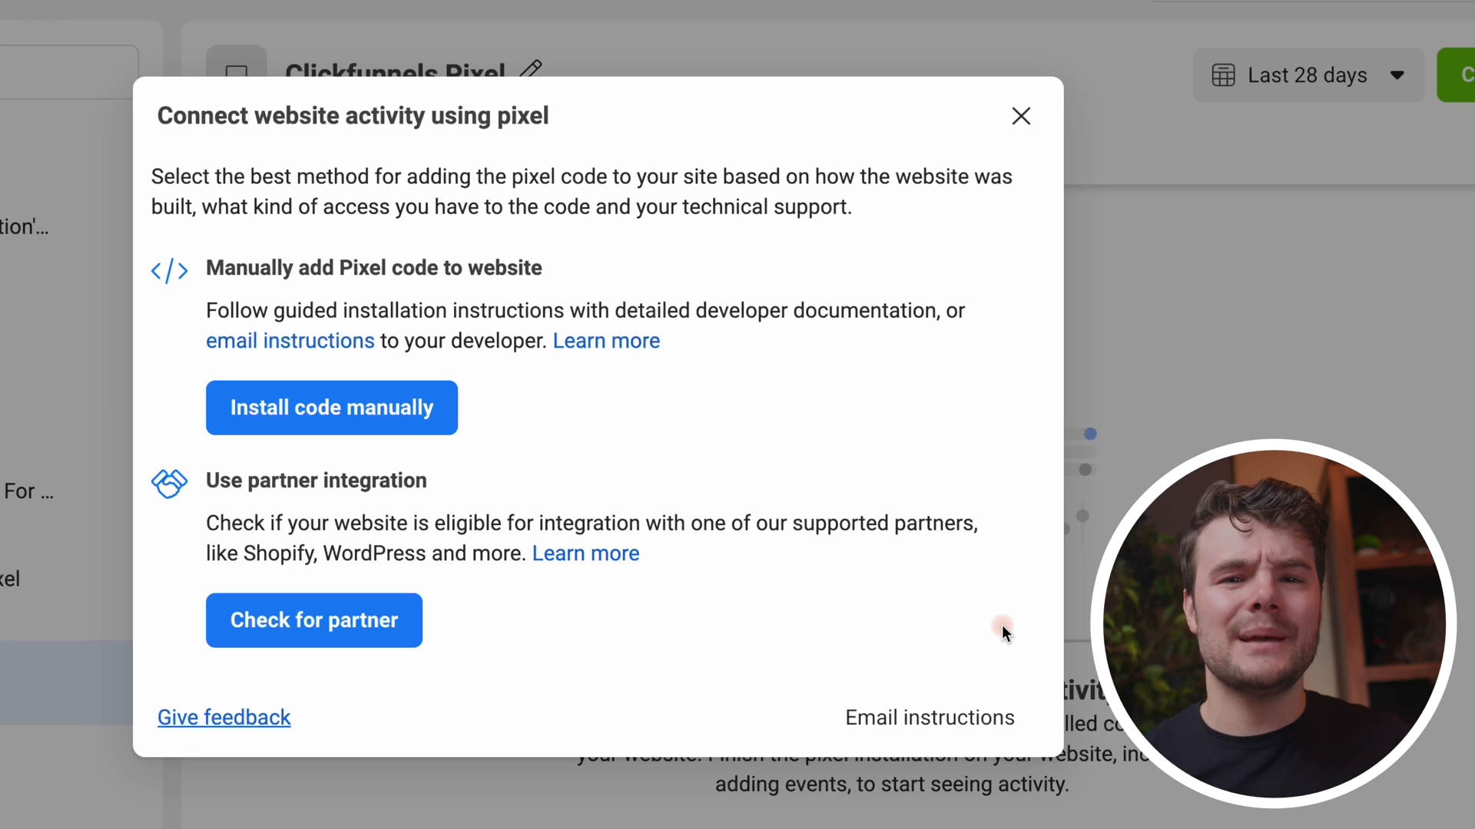